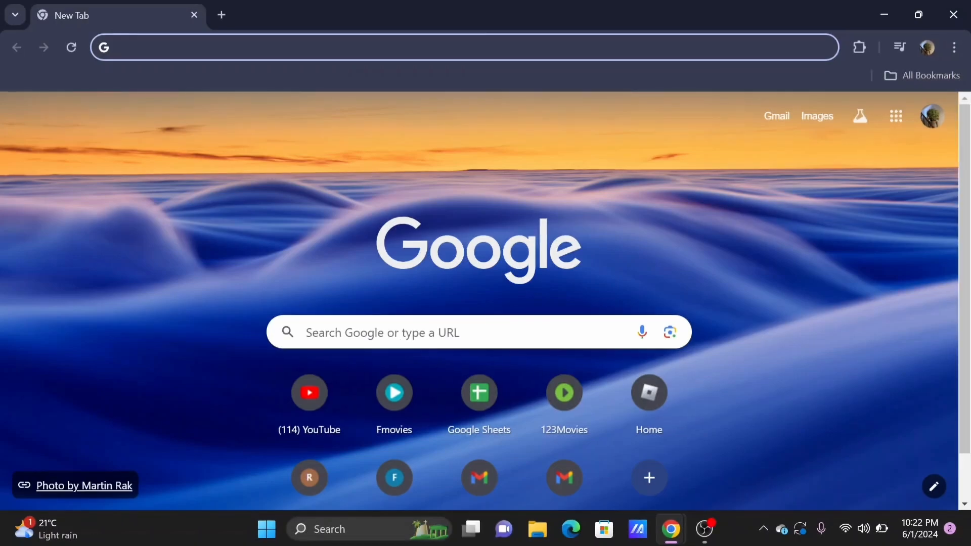
Search Google for 'behavior account' from a new Chrome tab.
type("behavior account")
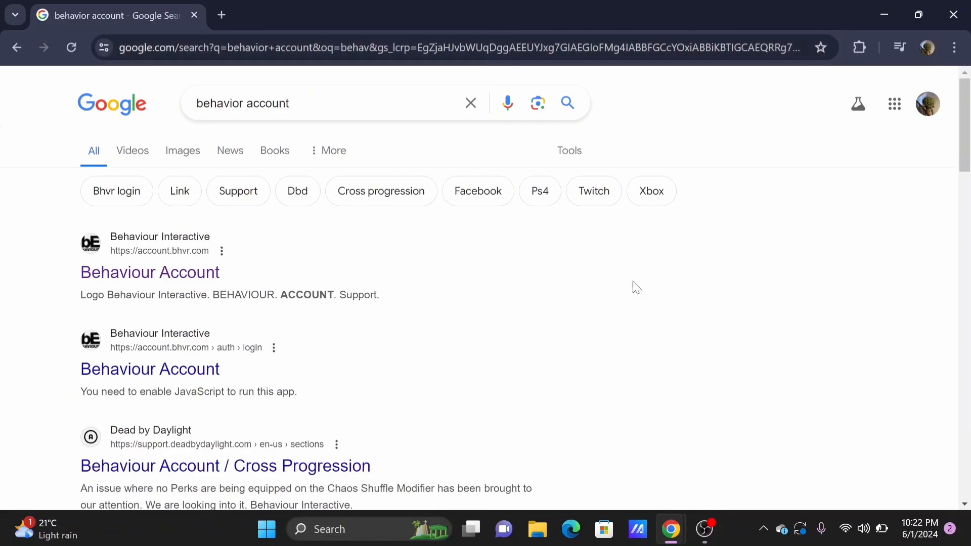
mouse_move(150, 272)
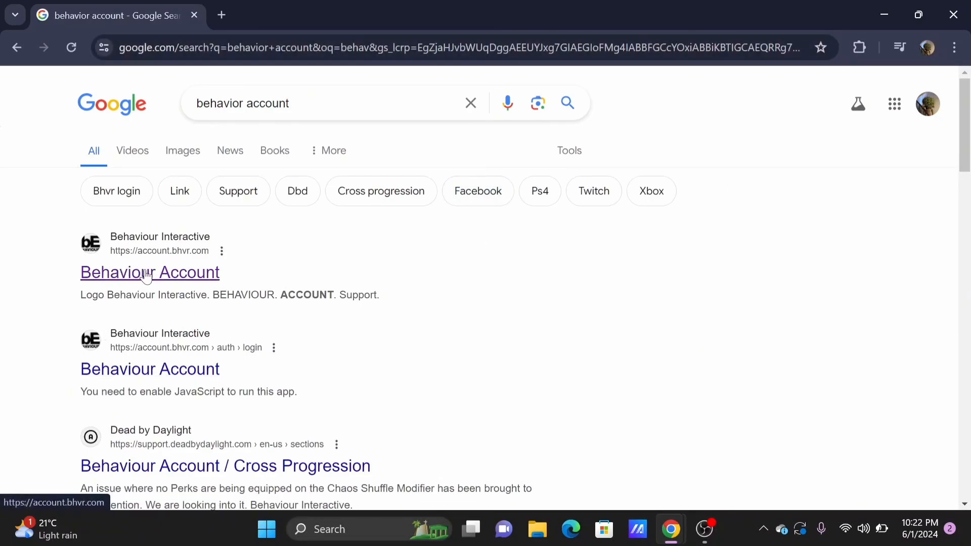
Open the official Behaviour Account site from the results and review its Game Library.
left_click(149, 272)
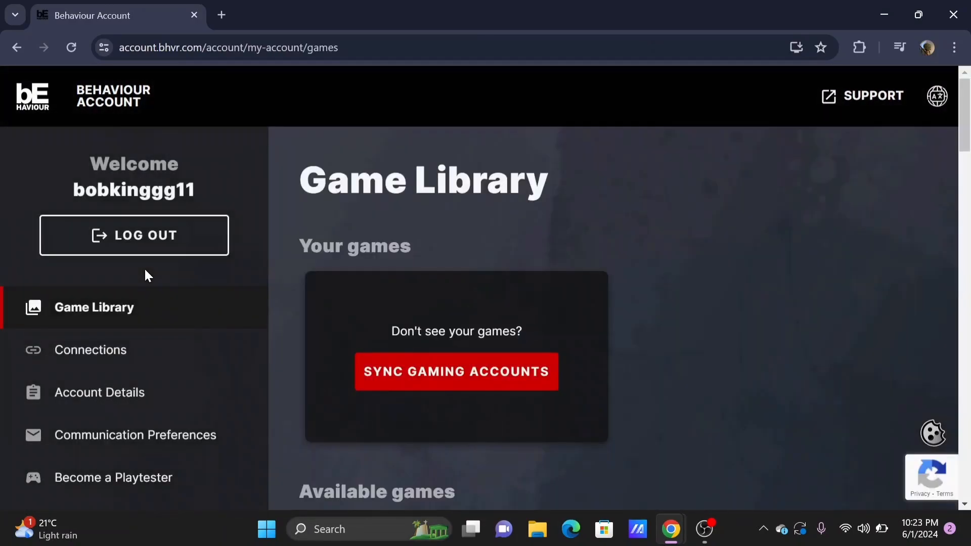
mouse_move(455, 246)
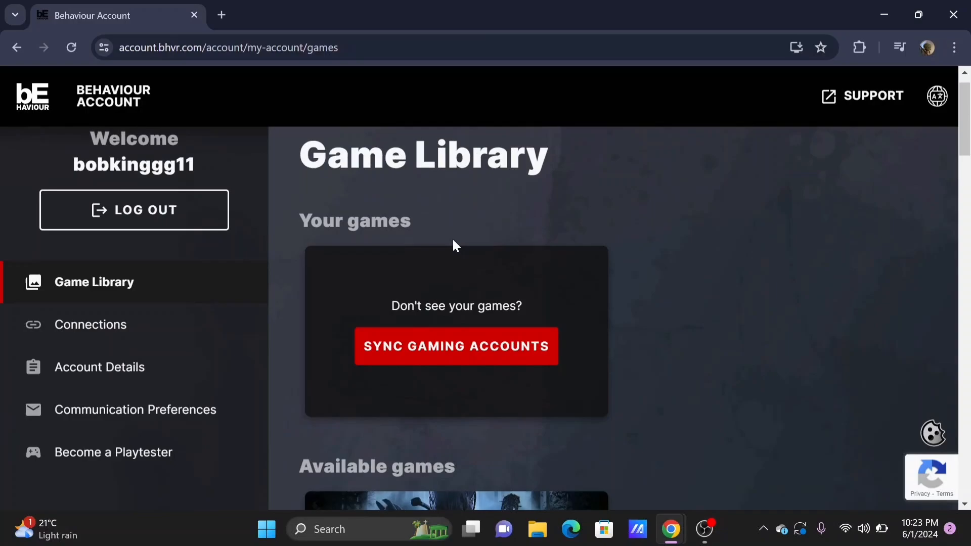
scroll("down", 3)
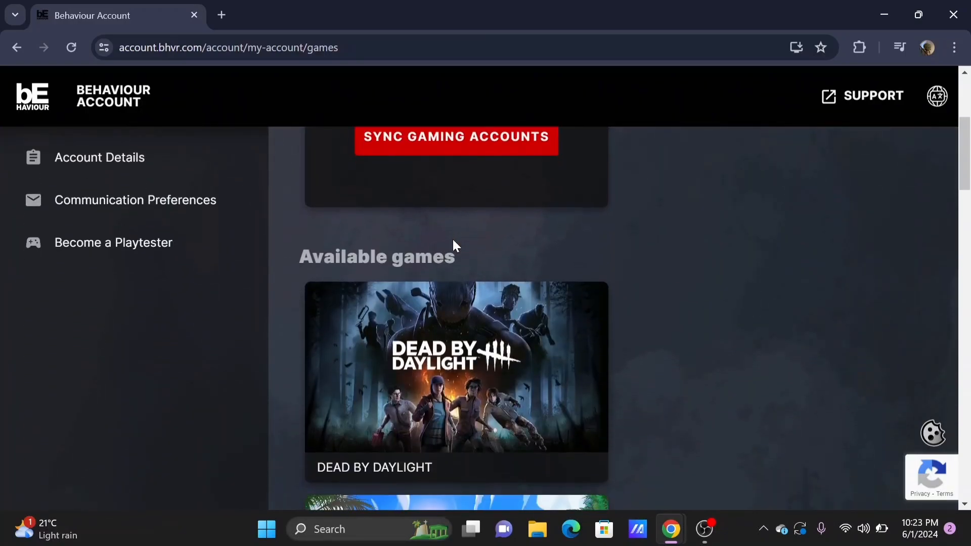
scroll("down", 3)
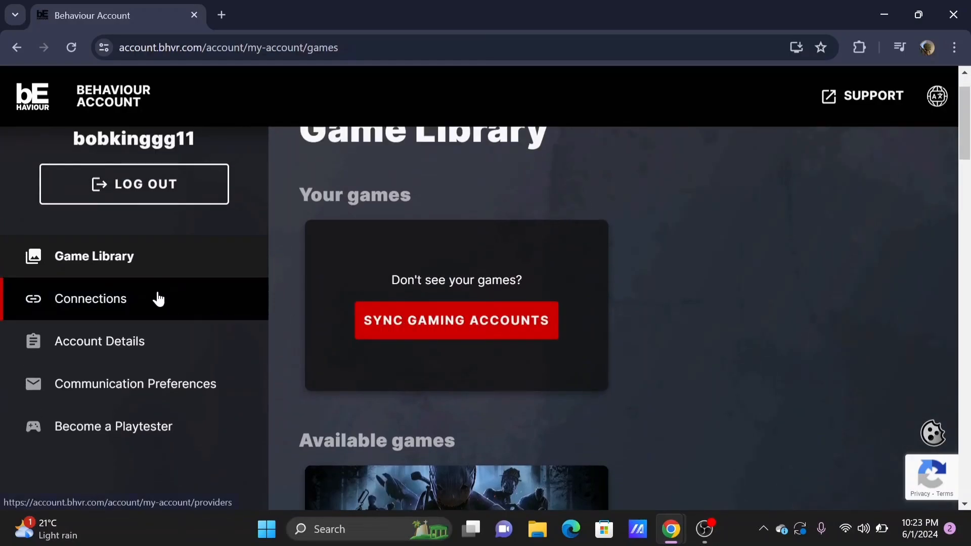
Go to Connections, review Available platforms, and start linking an Epic Games account.
left_click(90, 298)
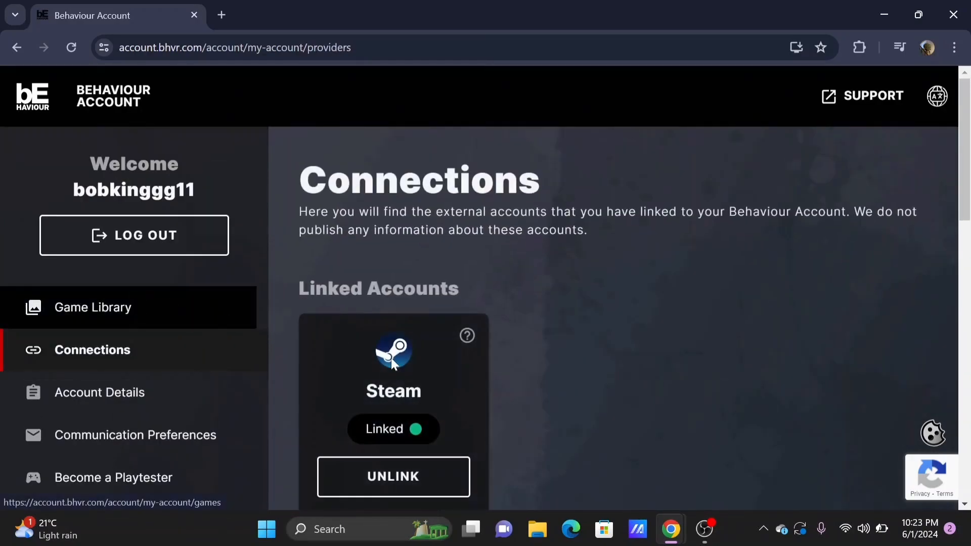
scroll("down", 3)
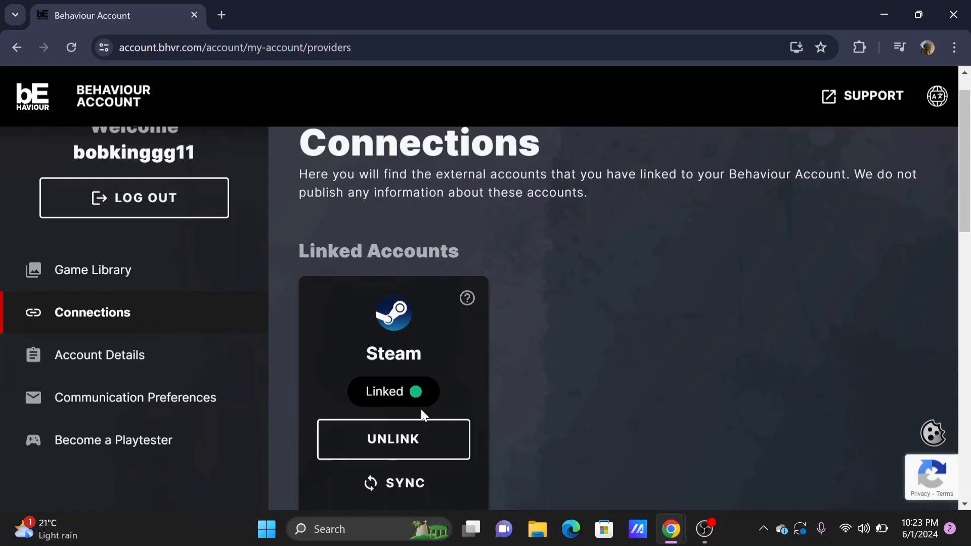
scroll("down", 3)
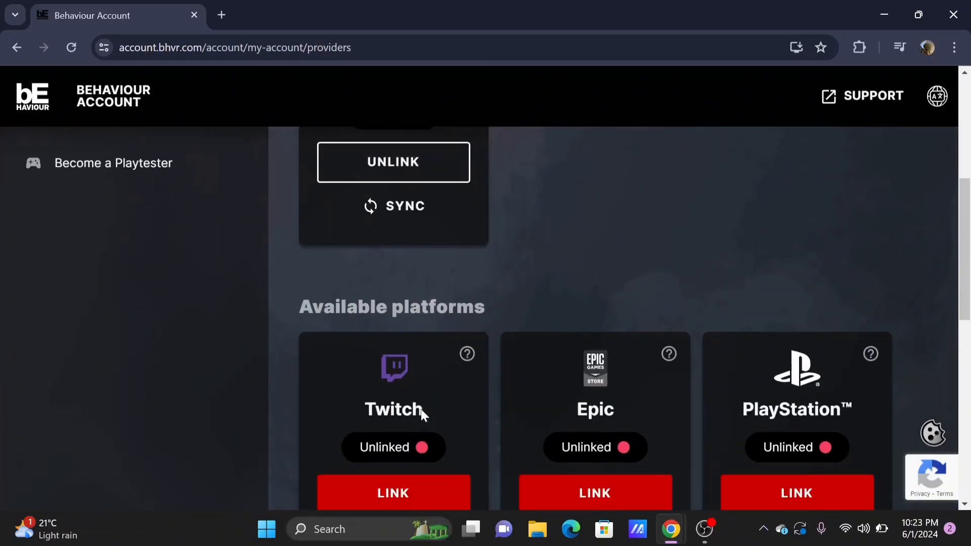
scroll("down", 3)
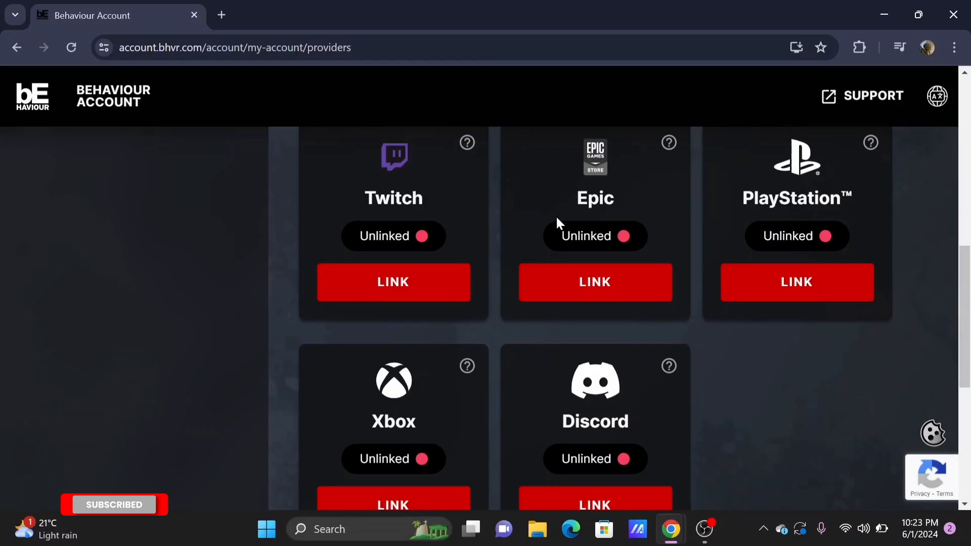
left_click(595, 282)
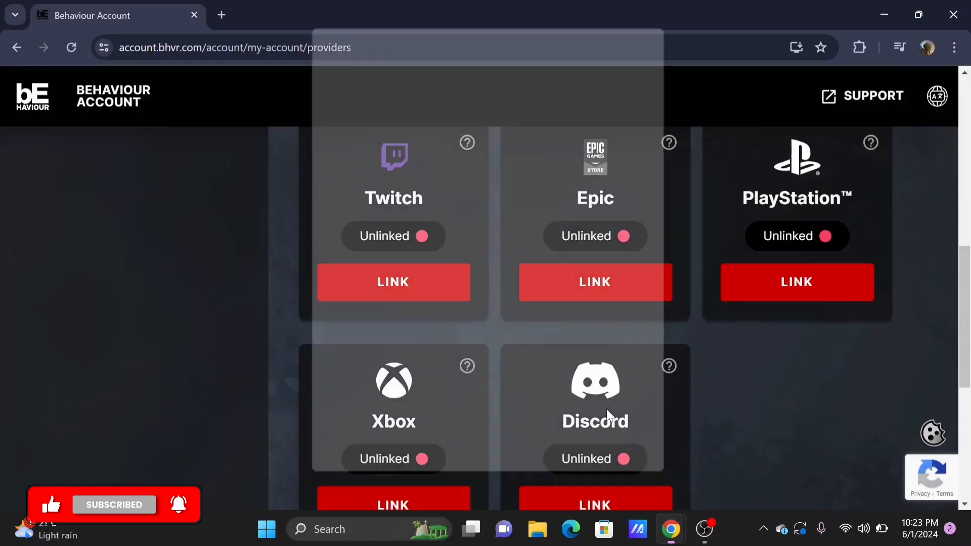
Dismiss the Epic Games sign-in popup without signing in.
left_click(594, 282)
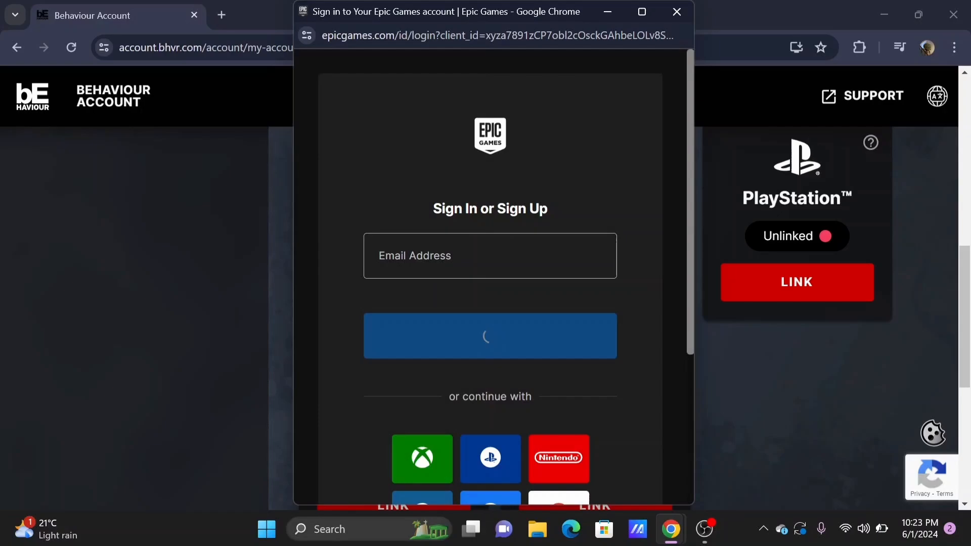
left_click(676, 12)
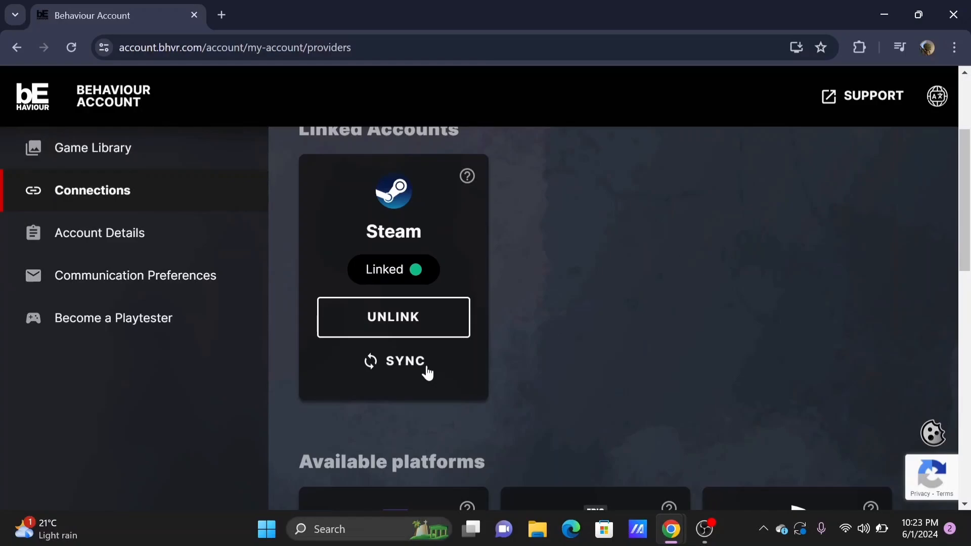
mouse_move(393, 317)
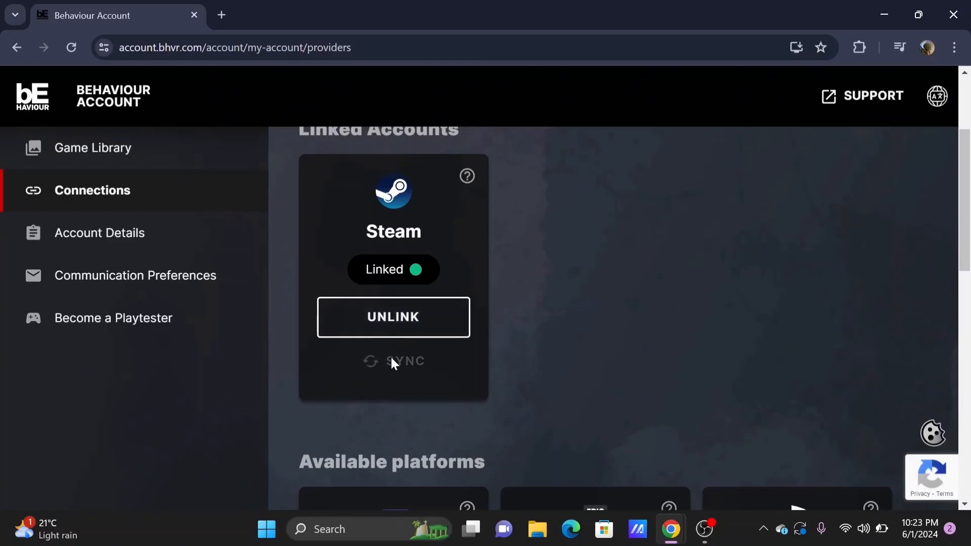
Sync the linked Steam library and confirm the success notification.
left_click(404, 361)
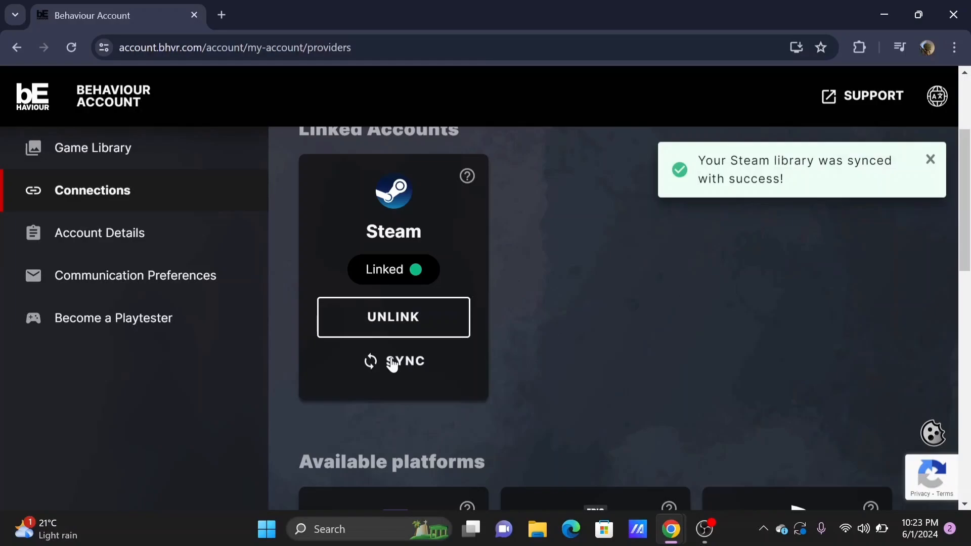
mouse_move(789, 192)
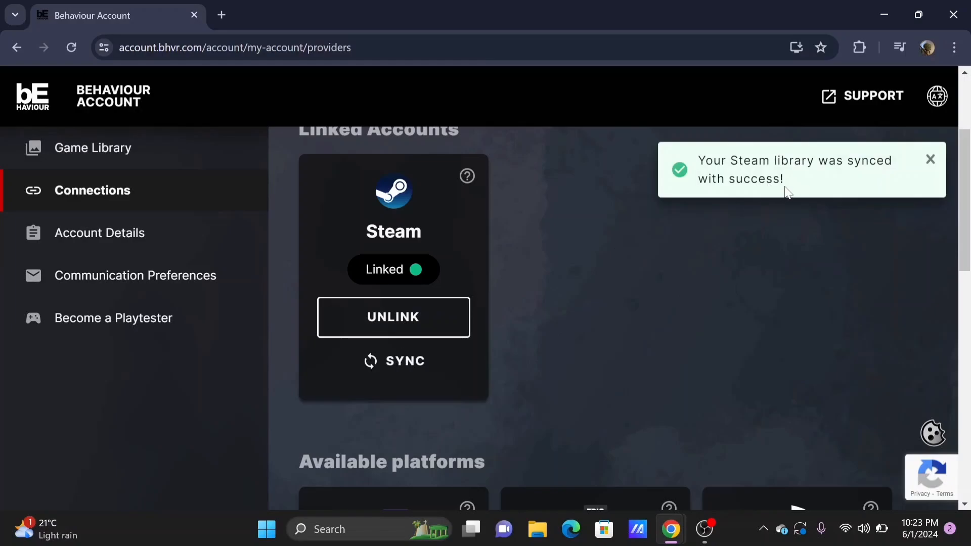